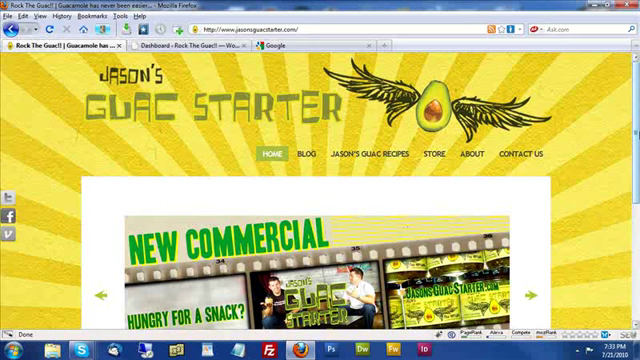
Search the plugin directory for headspace2 and confirm HeadSpace2 SEO shows as installed
scroll("down", 3)
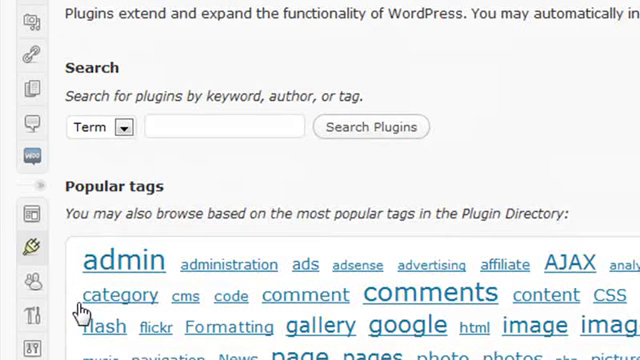
type("headsp")
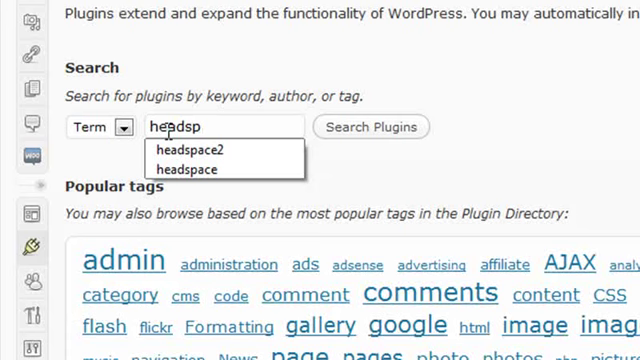
left_click(188, 150)
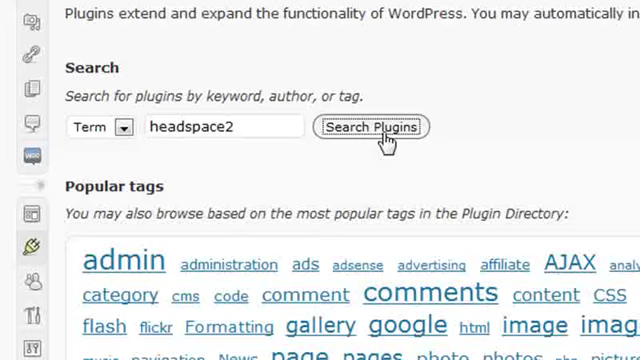
left_click(372, 126)
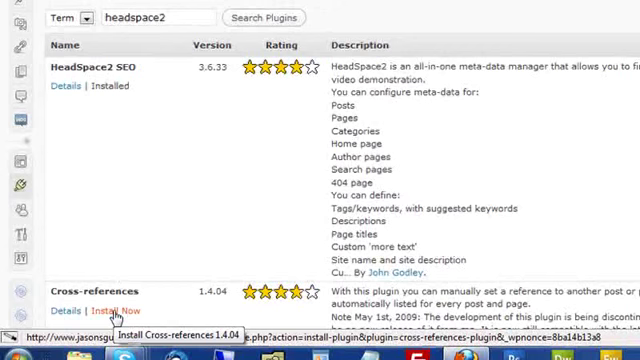
mouse_move(112, 86)
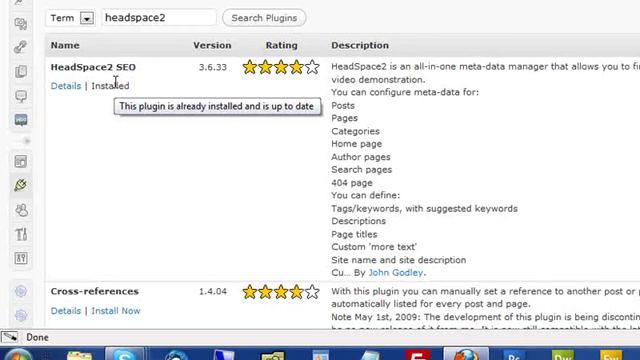
mouse_move(12, 188)
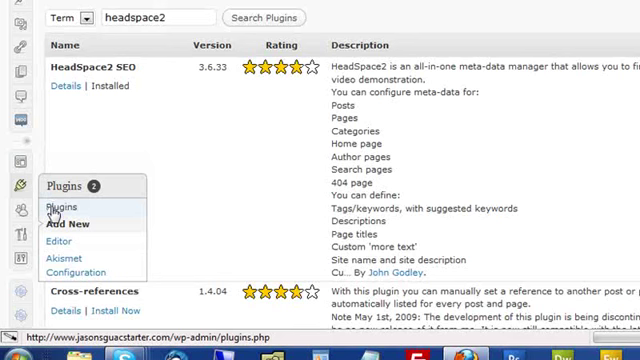
Bring up the installed plugins list and scroll to the HeadSpace2 entry
left_click(60, 206)
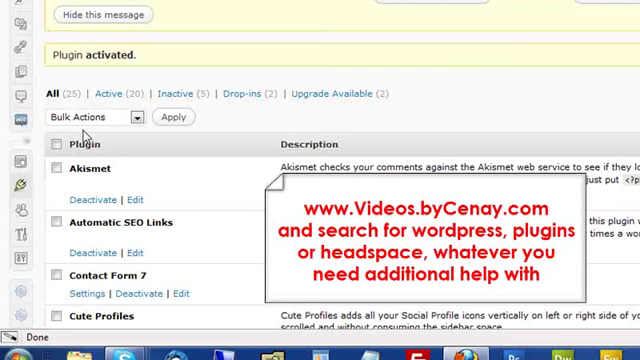
scroll("down", 3)
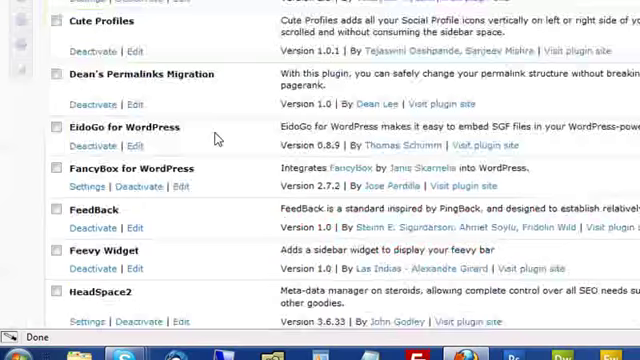
scroll("down", 3)
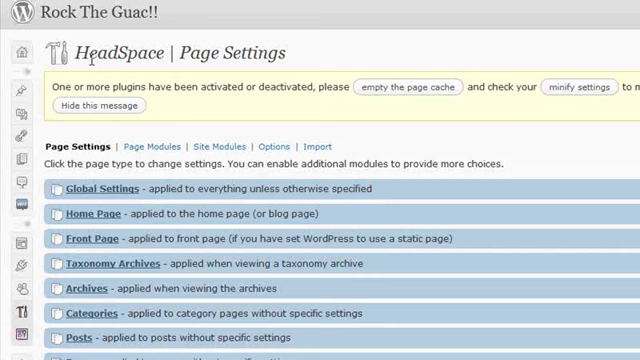
mouse_move(150, 148)
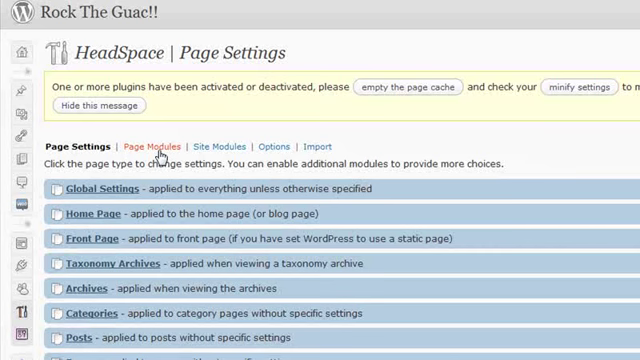
mouse_move(324, 146)
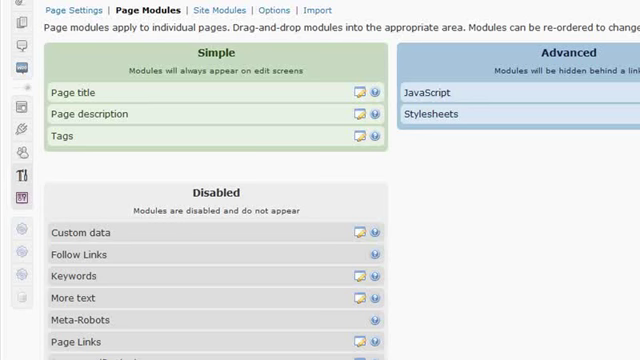
mouse_move(512, 62)
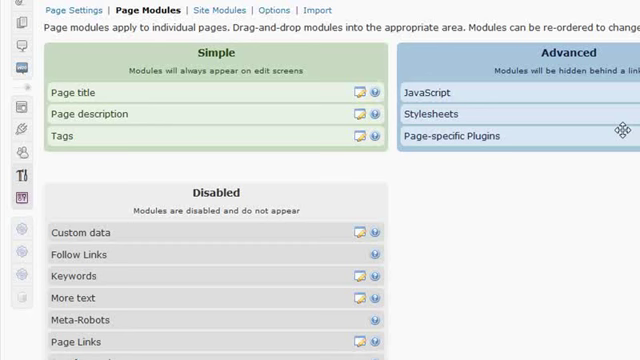
mouse_move(524, 136)
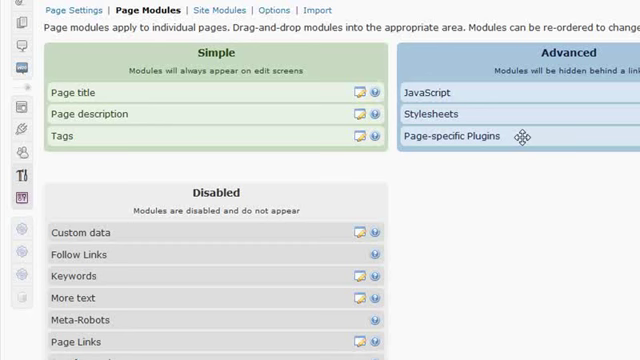
mouse_move(516, 132)
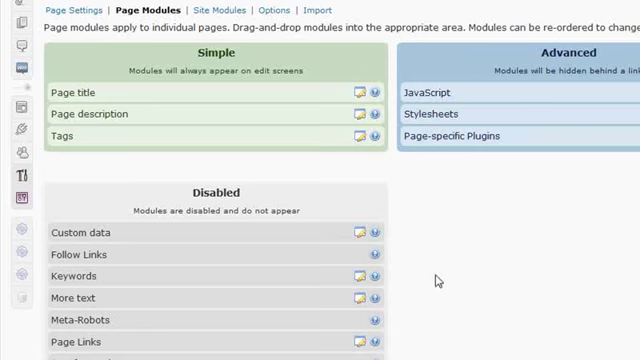
Scroll through the HeadSpace Page Modules lists to locate the disabled Keywords module
scroll("down", 3)
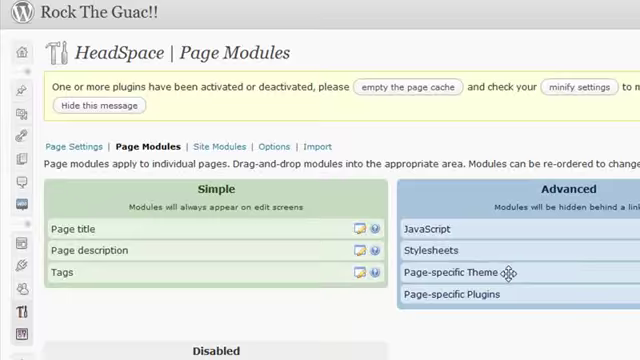
scroll("down", 3)
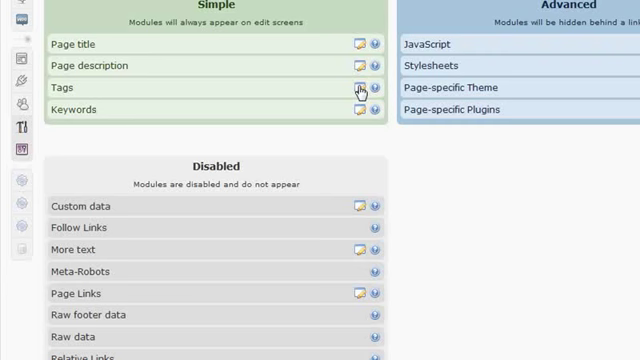
Review the Keywords module options and save them with the 100-keyword limit
left_click(356, 88)
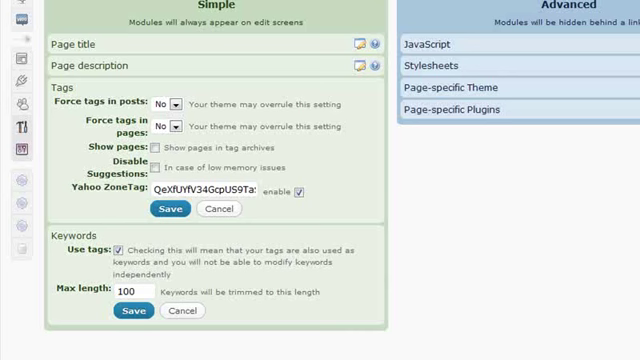
mouse_move(196, 232)
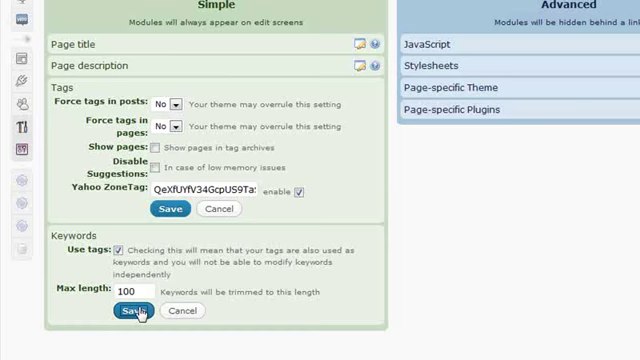
left_click(114, 312)
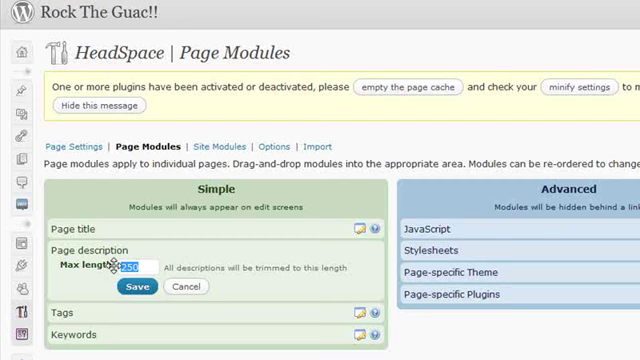
Save a 160-character maximum length for page descriptions
type("160")
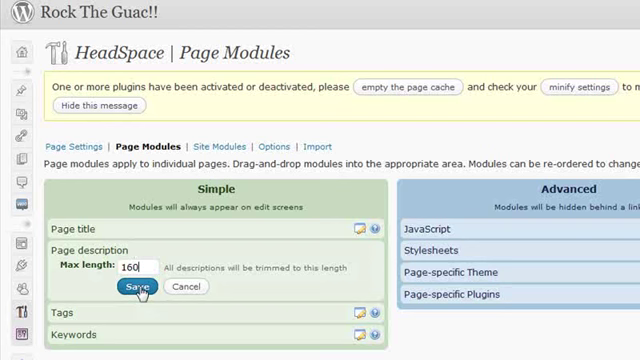
left_click(134, 288)
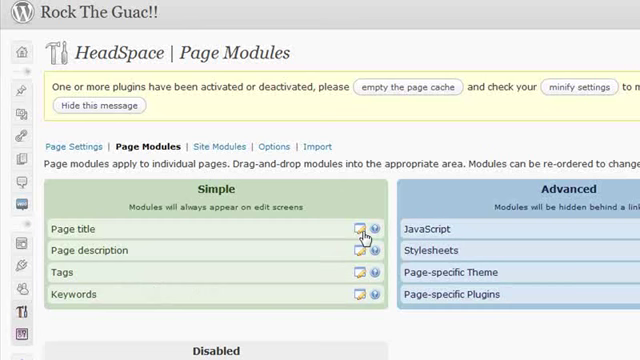
Review the Page title module options with a max length of 100
left_click(356, 226)
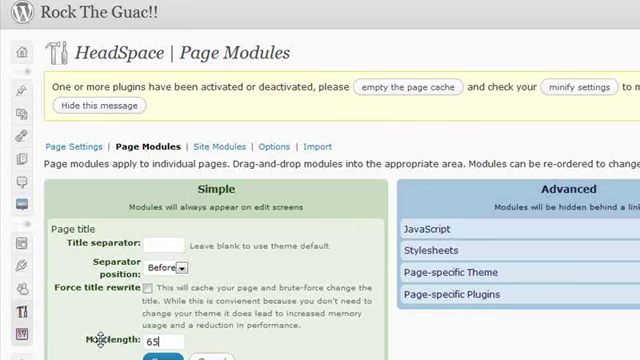
type("100")
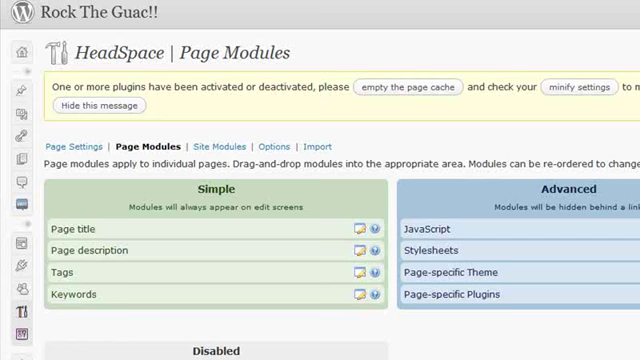
scroll("down", 3)
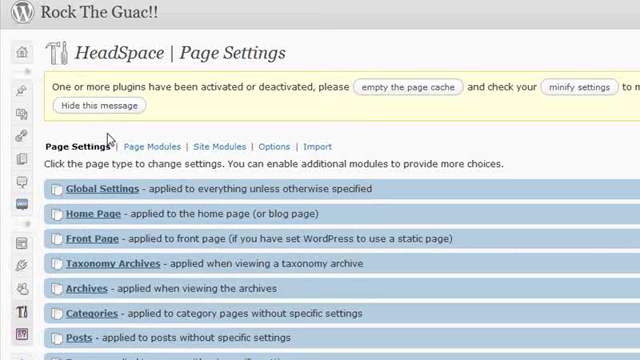
scroll("down", 3)
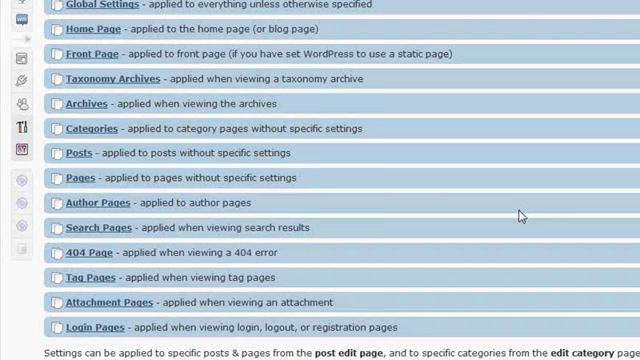
mouse_move(94, 228)
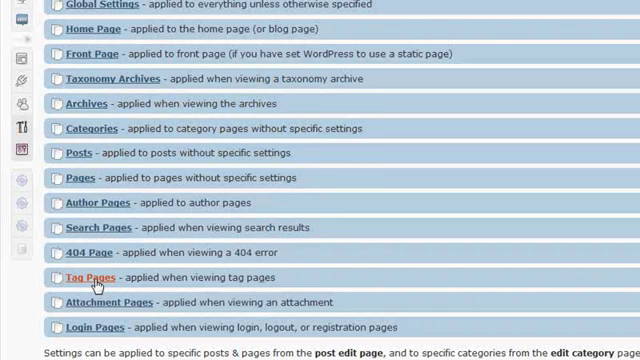
Set the Tag Pages title to '%%tag%% : Rock The Guac! : Guacamole Has Never Been So Easy'
left_click(88, 276)
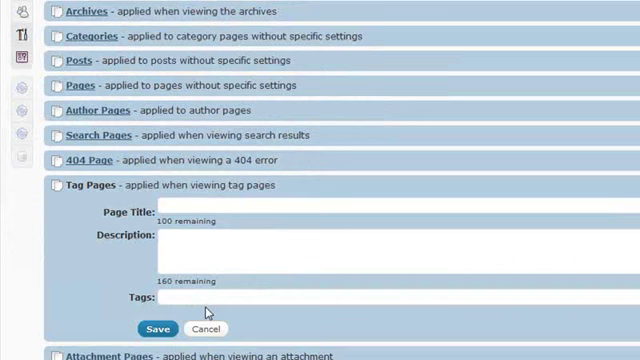
left_click(176, 200)
type("%%tag%% : Rock")
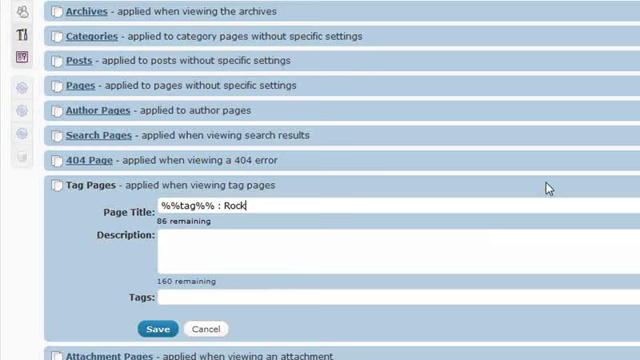
type("The Guac!")
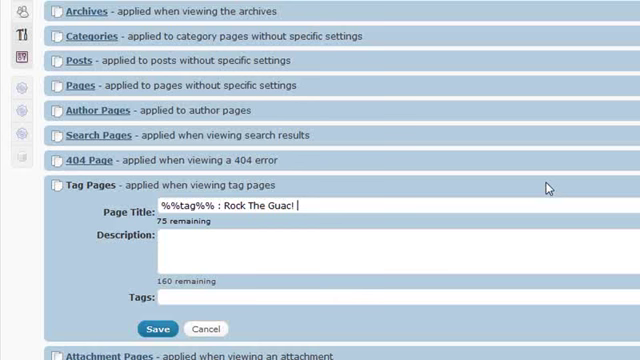
type(": Gua")
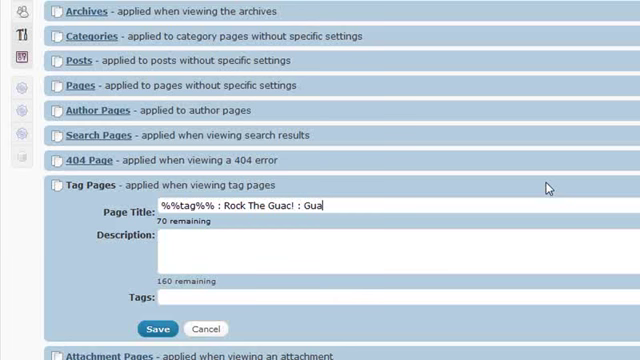
type("amole Has Never Been So Easy")
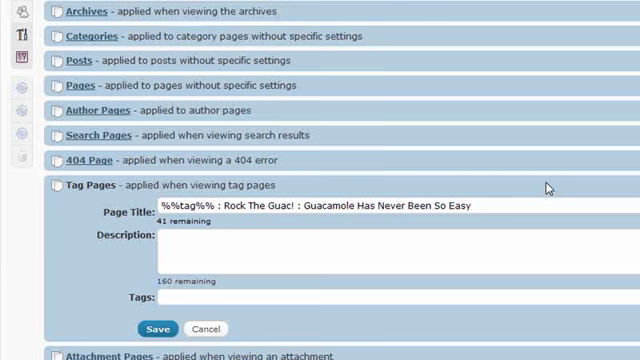
double_click(180, 206)
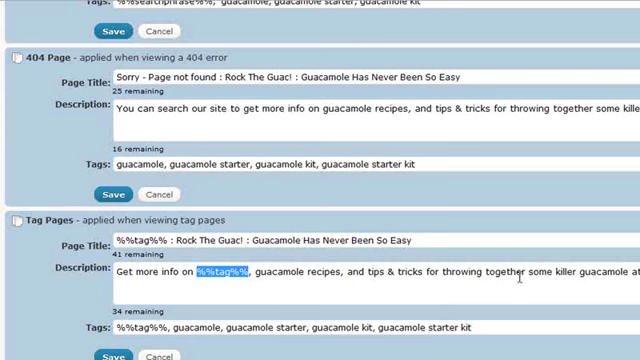
triple_click(300, 272)
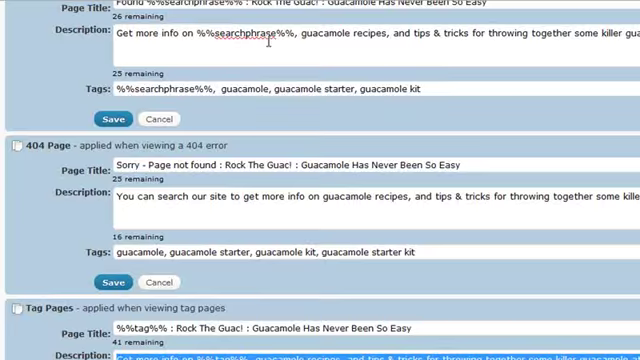
scroll("down", 3)
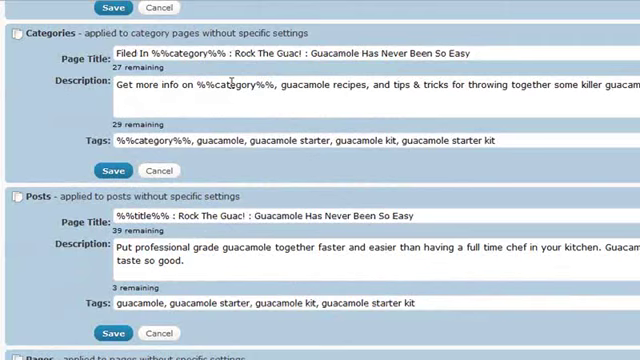
scroll("down", 3)
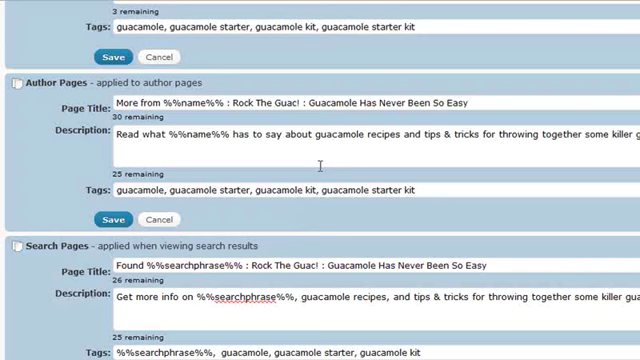
scroll("down", 3)
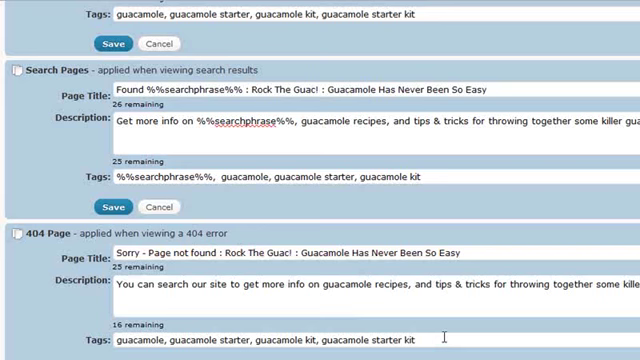
double_click(156, 178)
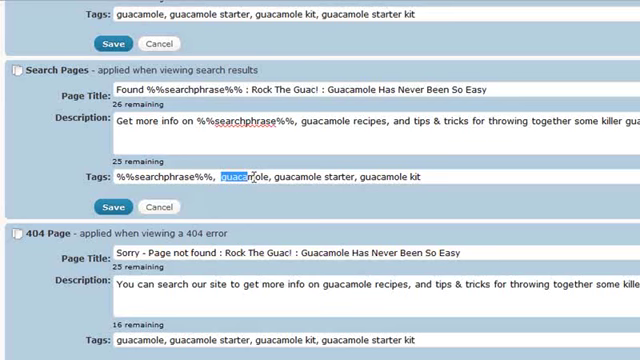
scroll("down", 3)
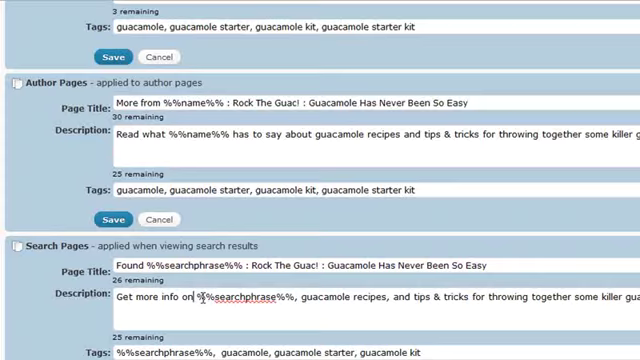
Save the Global Settings title, description and tags
scroll("down", 3)
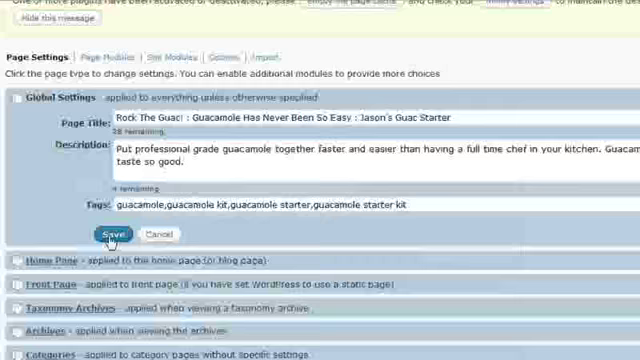
left_click(110, 234)
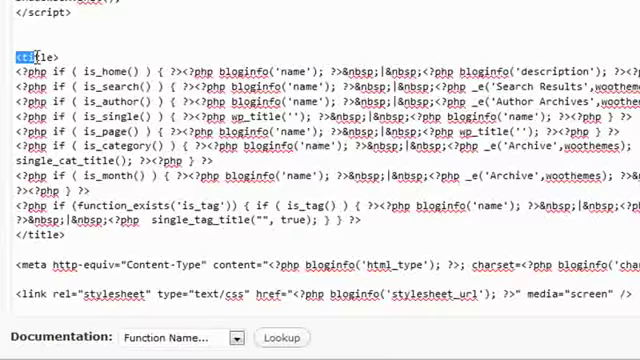
Replace the header.php title logic with a single <?php wp_title('') call
double_click(40, 54)
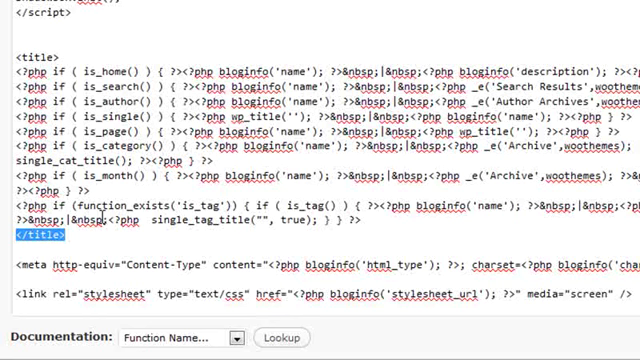
double_click(110, 72)
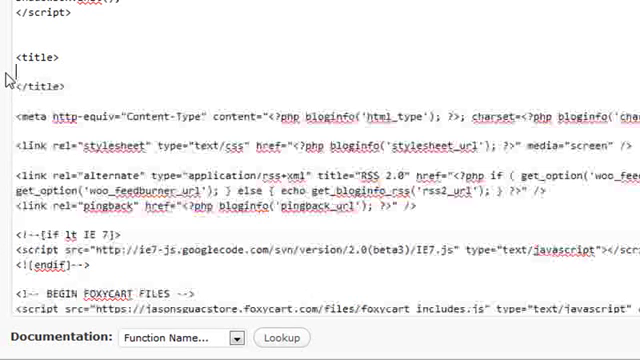
type("<?php")
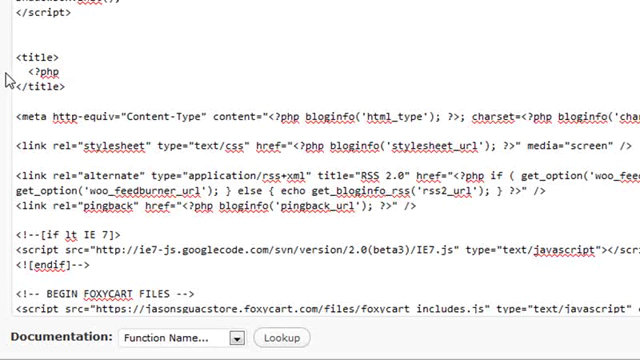
type("wp_title('')")
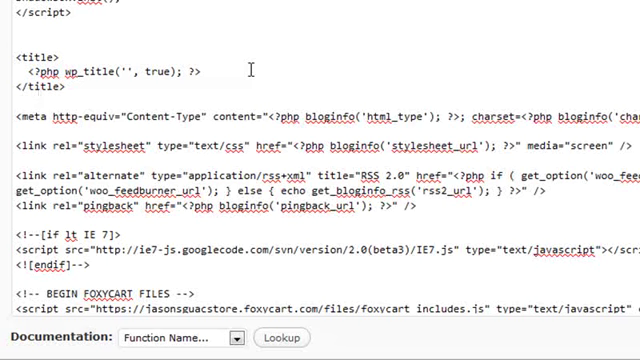
scroll("down", 3)
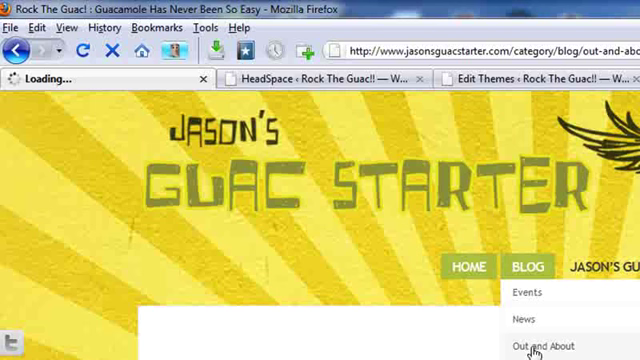
View the Out and About category page on the live site
left_click(540, 344)
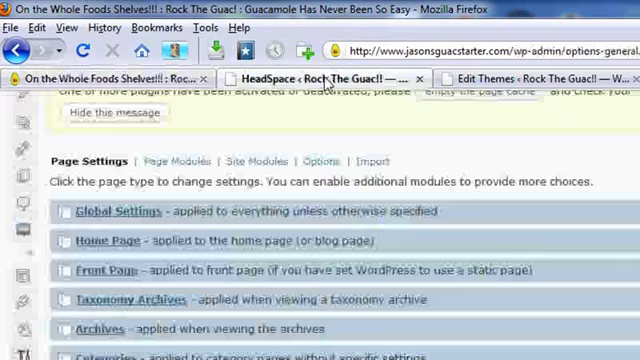
Return to the HeadSpace Page Modules overview
left_click(320, 76)
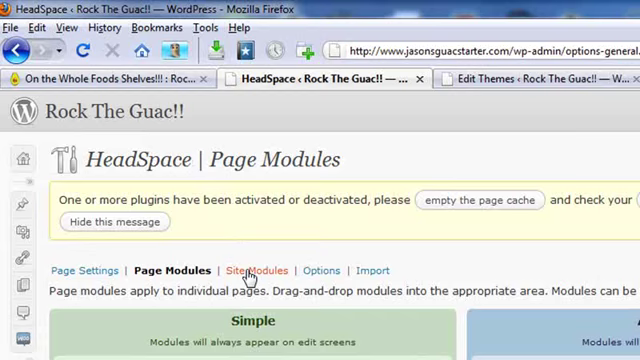
Show the Site Modules list with Google Analytics, Apture and 103bees
left_click(256, 270)
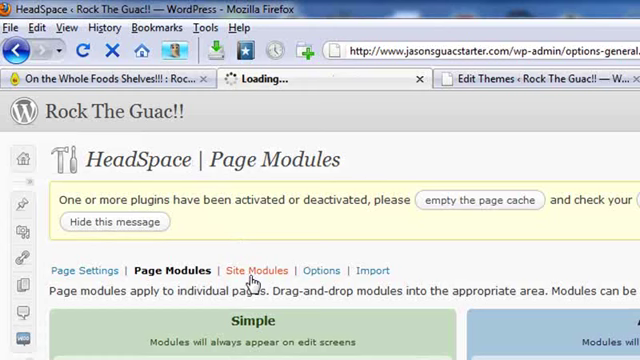
left_click(256, 270)
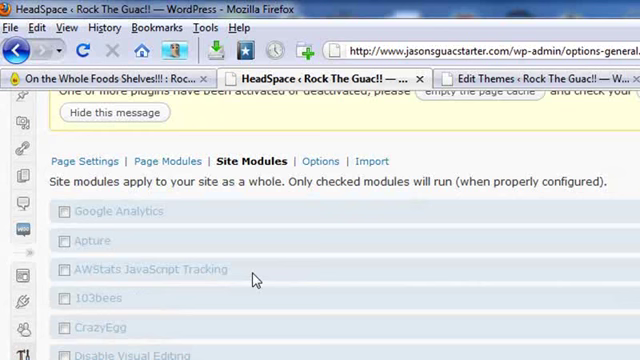
mouse_move(276, 332)
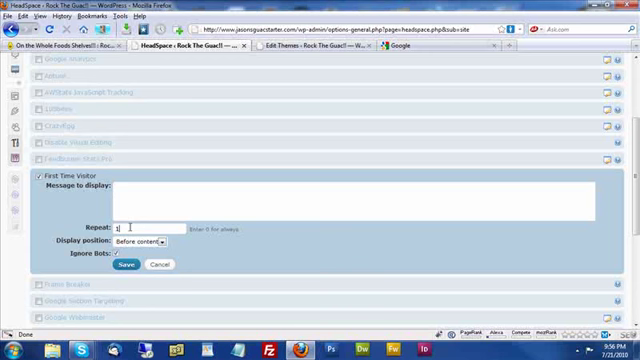
Review the First Time Visitor module's fields and cancel without saving
left_click(144, 242)
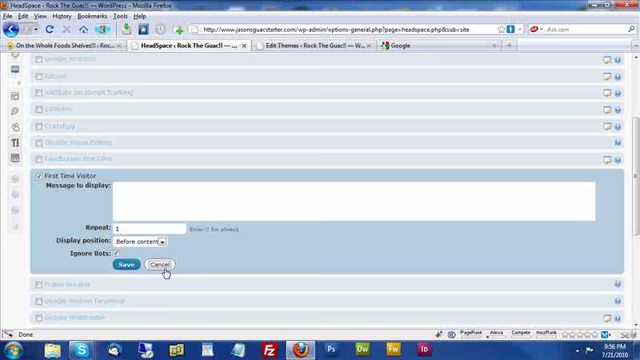
left_click(164, 264)
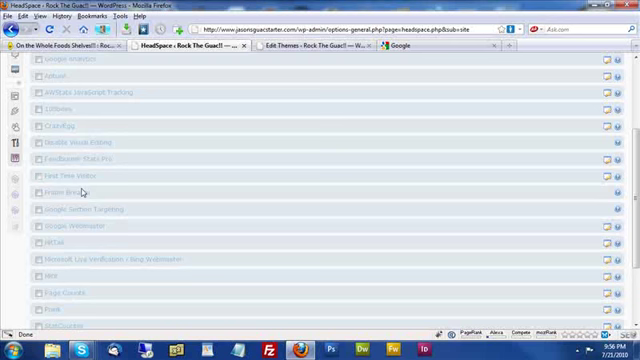
scroll("down", 3)
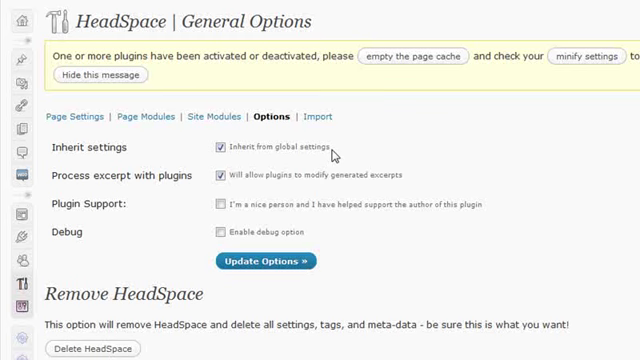
mouse_move(428, 180)
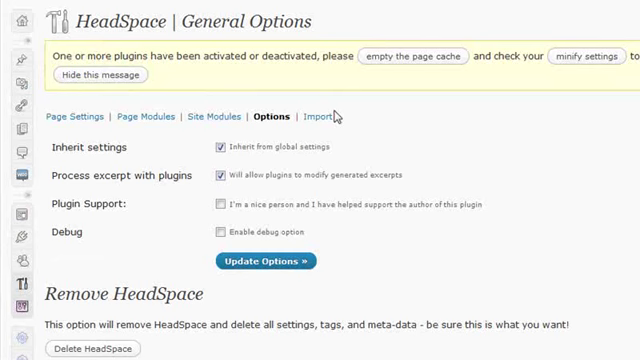
View the HeadSpace Import page from the submenu
left_click(312, 116)
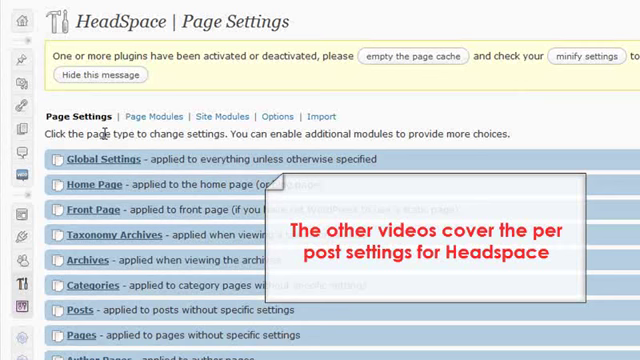
Expand the Categories page settings showing the Rock The Guac! title, description and tags
scroll("down", 3)
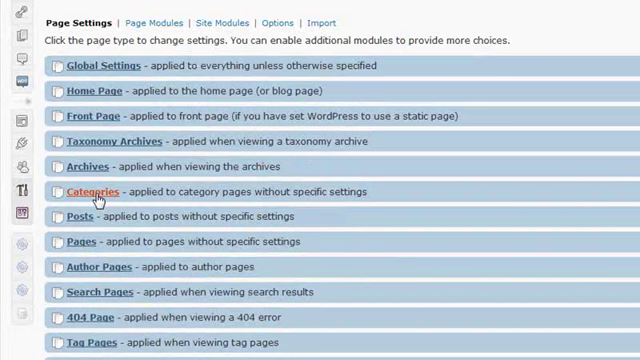
left_click(92, 192)
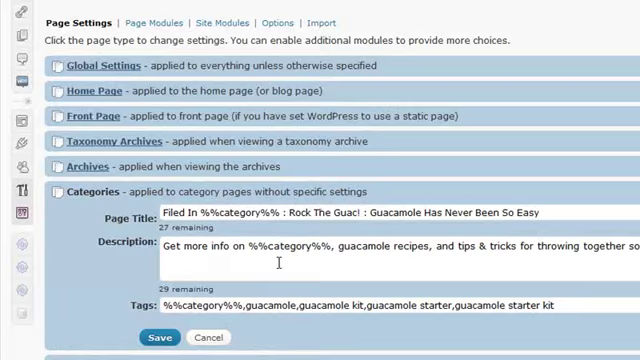